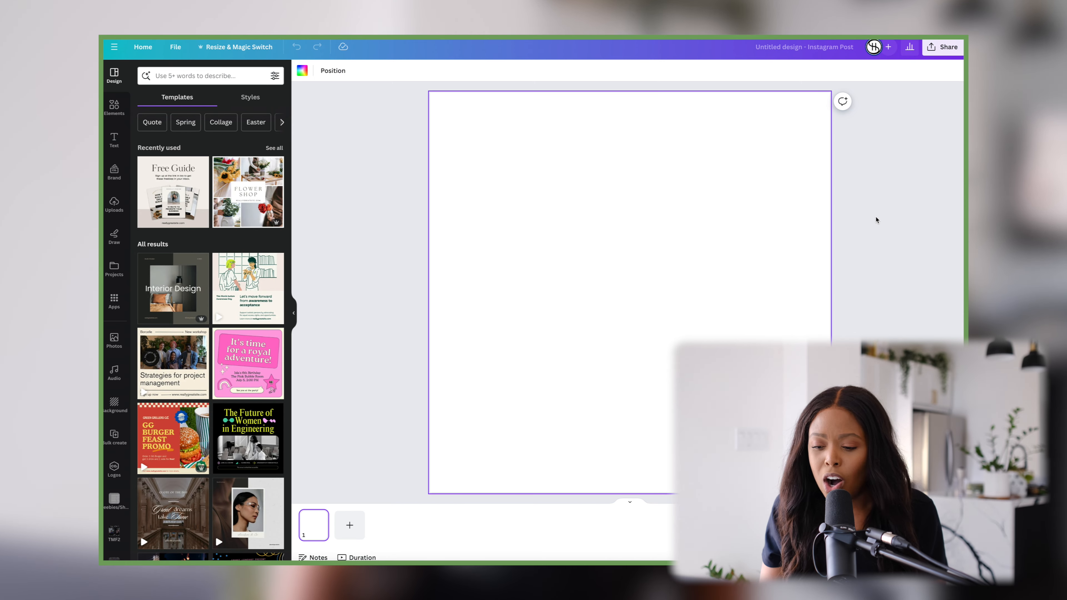
Launch Magic Media from the Popular apps beside the blank Instagram post
left_click(113, 170)
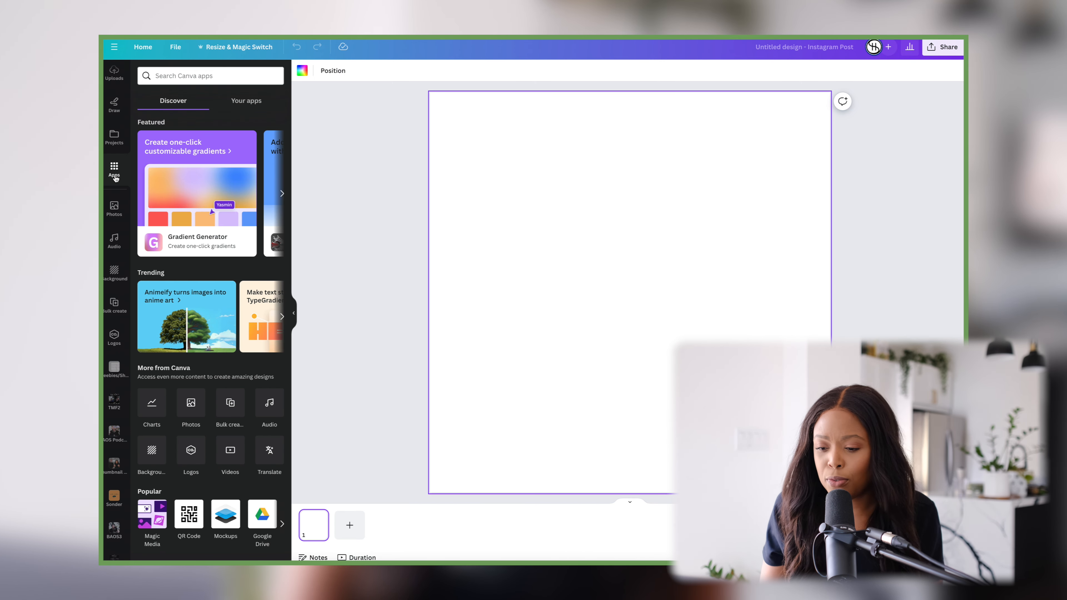
left_click(282, 193)
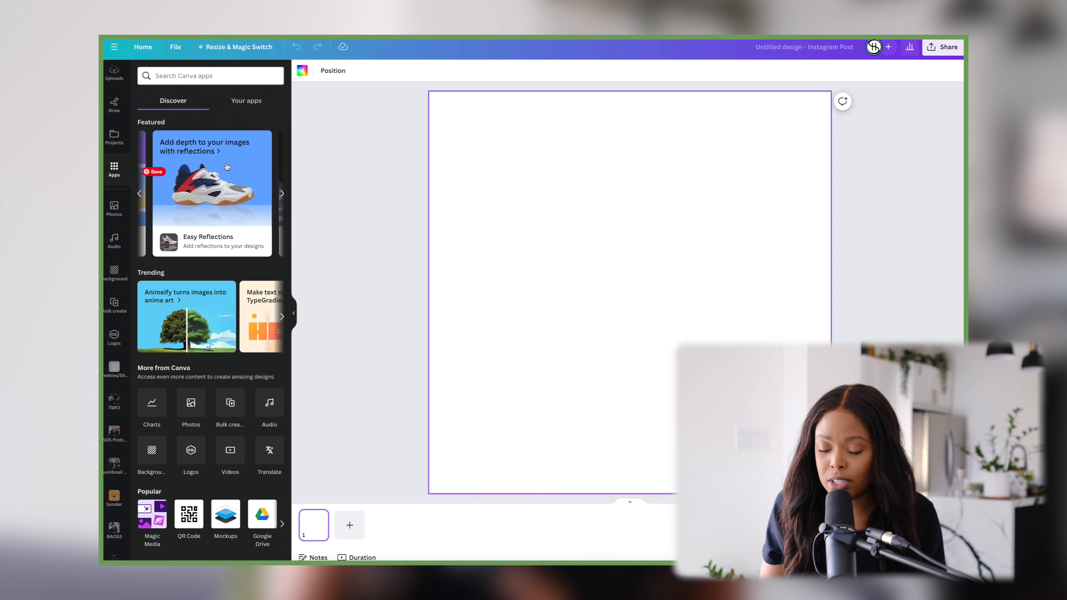
left_click(151, 524)
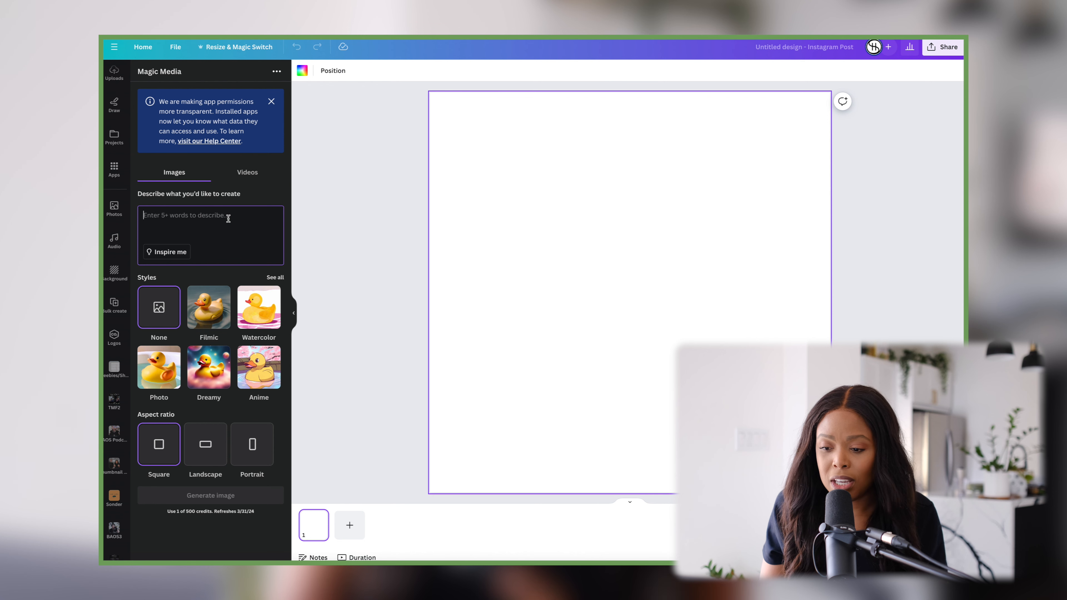
Generate 'create a background image of coffee beans in a vintage style' and add the first result to the page
type("create a backgro")
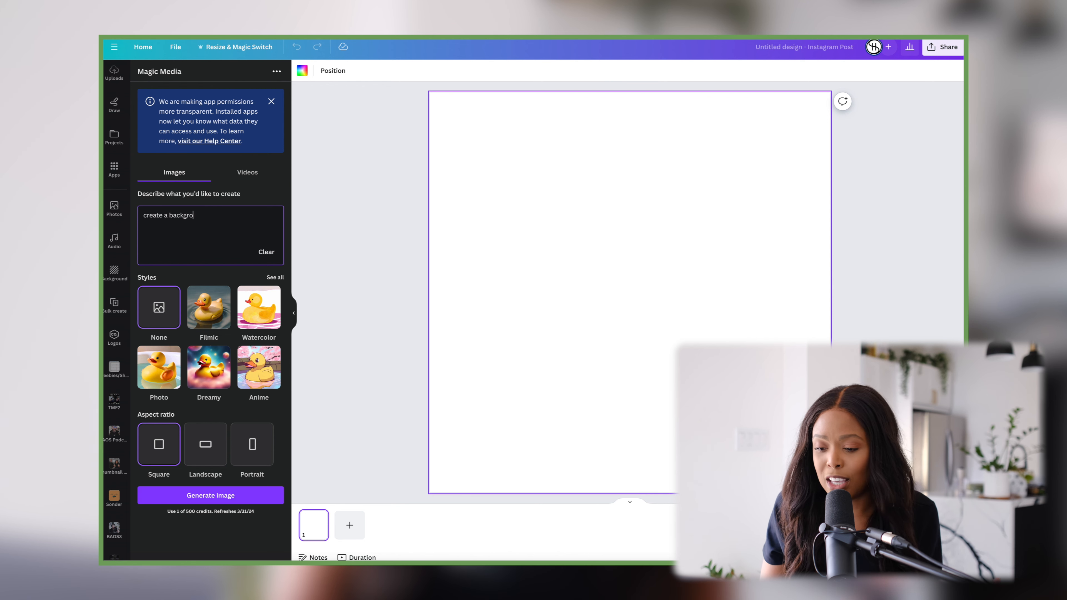
type("und image of coffee beans")
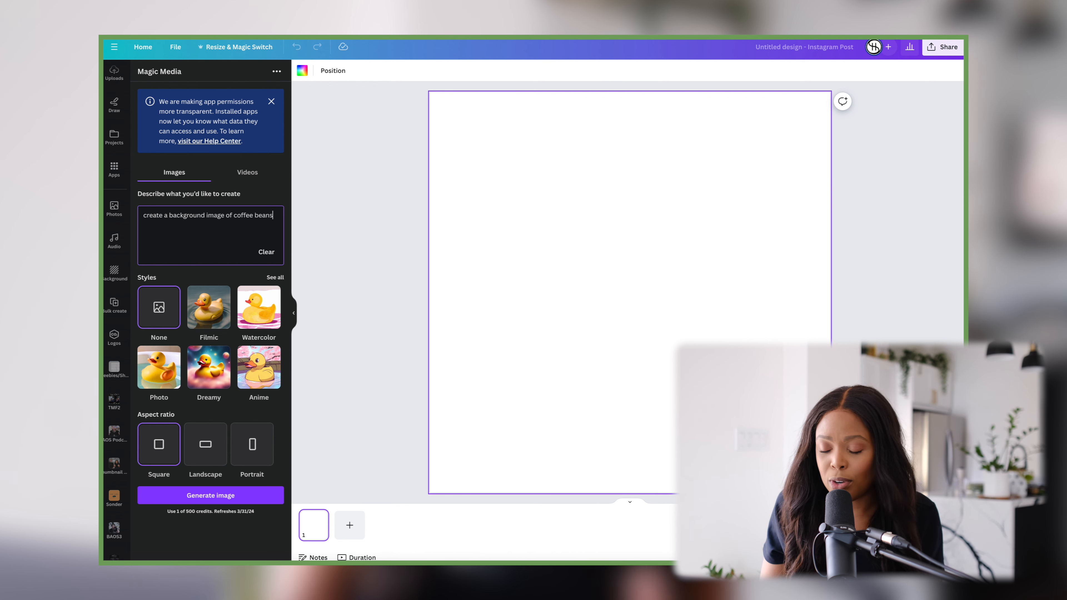
type("in a vint")
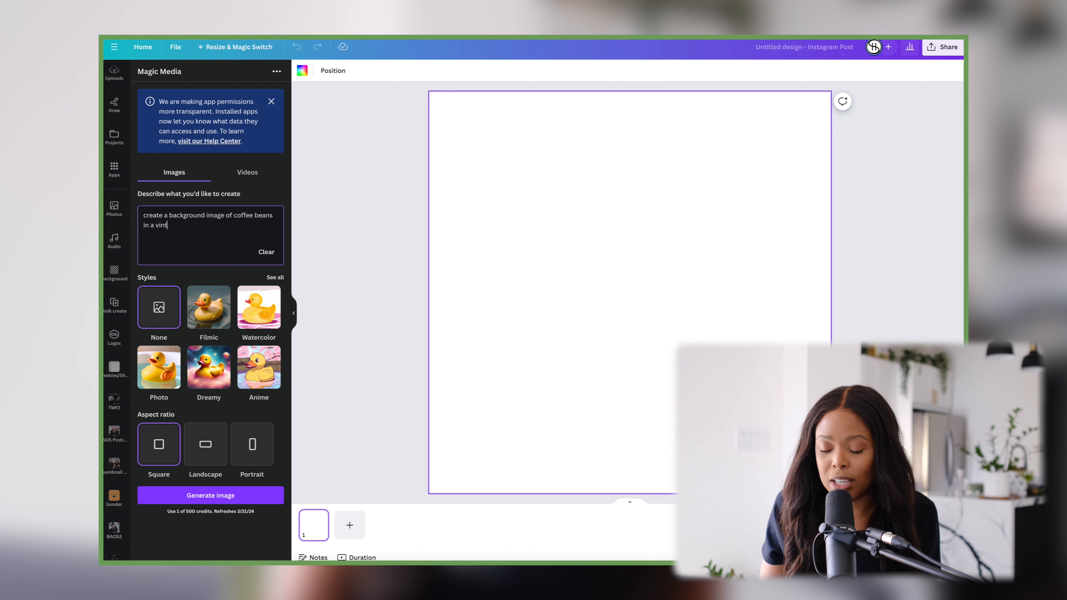
left_click(210, 495)
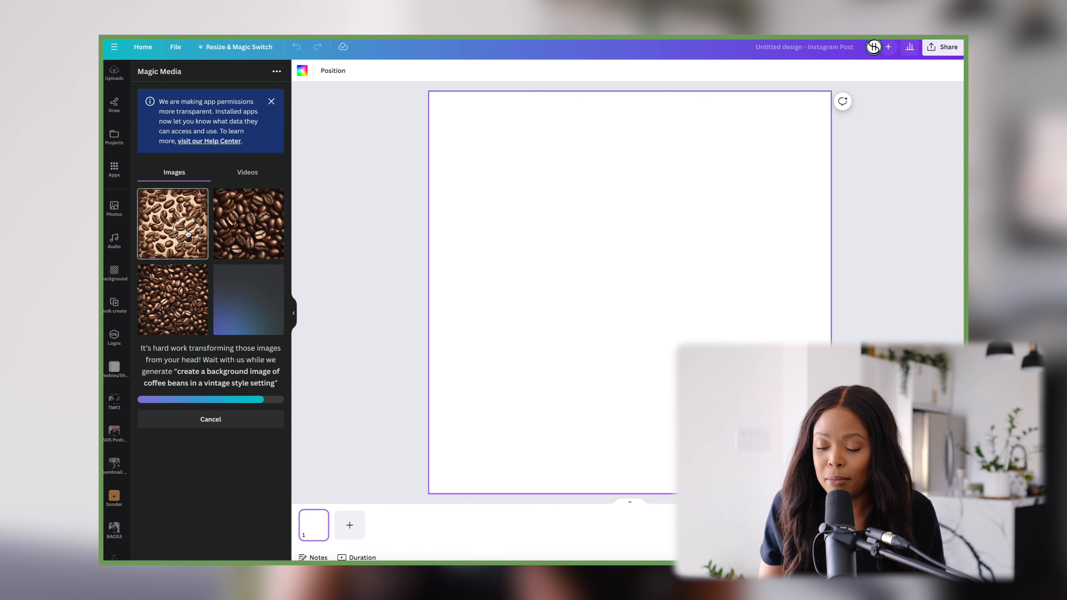
left_click(173, 224)
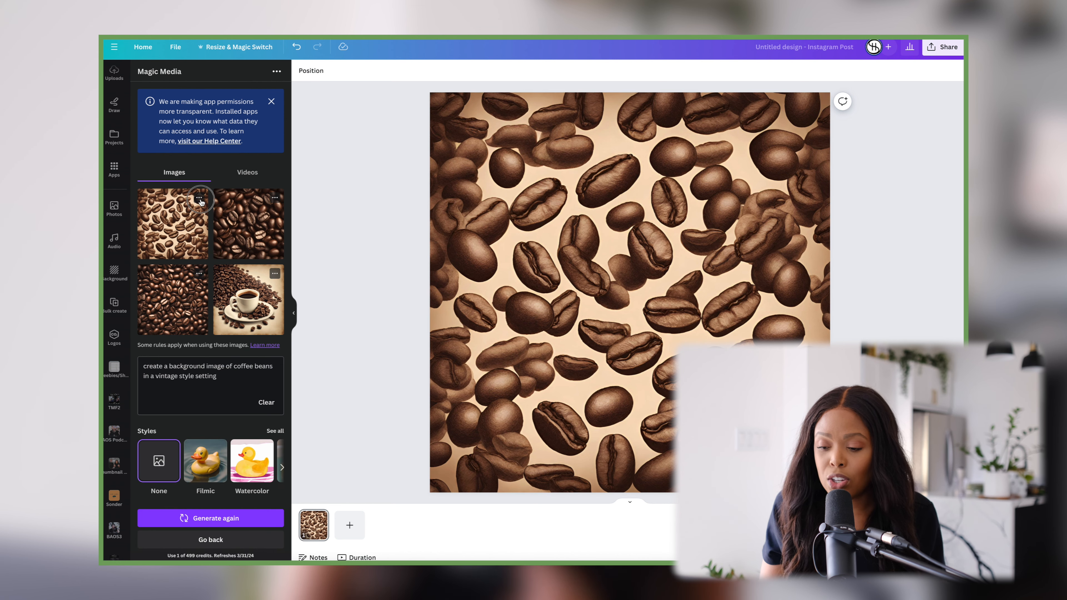
Replace the background with the darker, densely packed close-up coffee-bean image
left_click(199, 197)
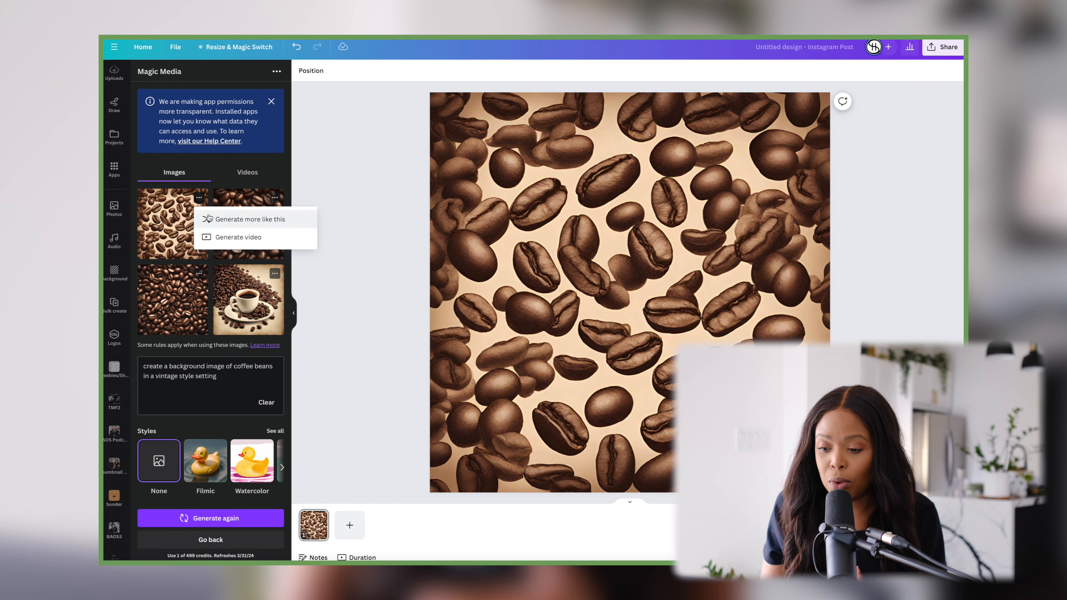
left_click(249, 219)
type("a b")
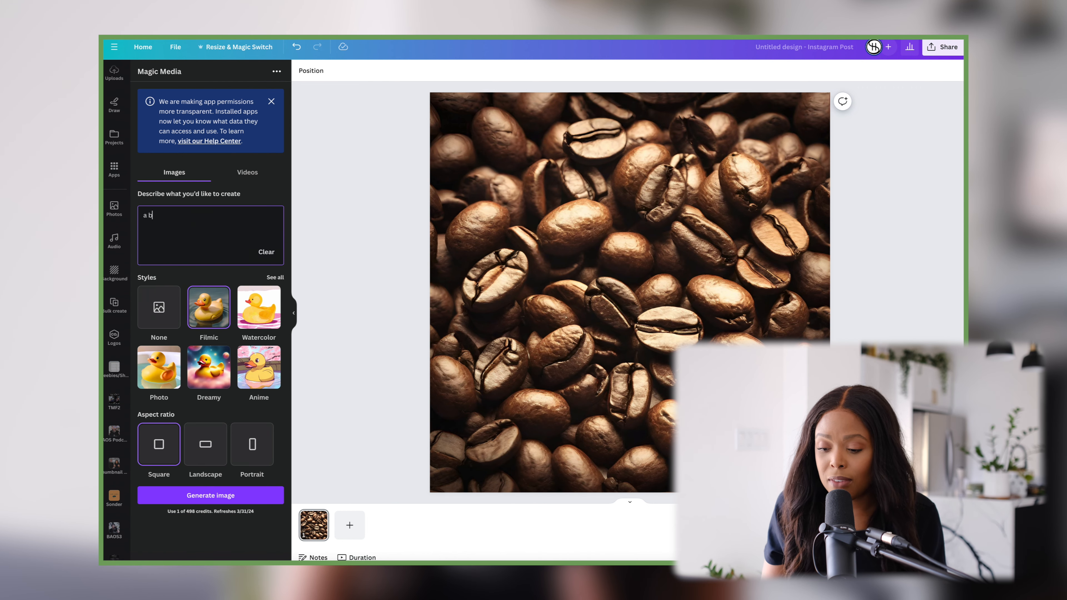
Generate 'a beautiful latte in a cup at a cafe' photos and place the second one over the background
type("eautiful latte")
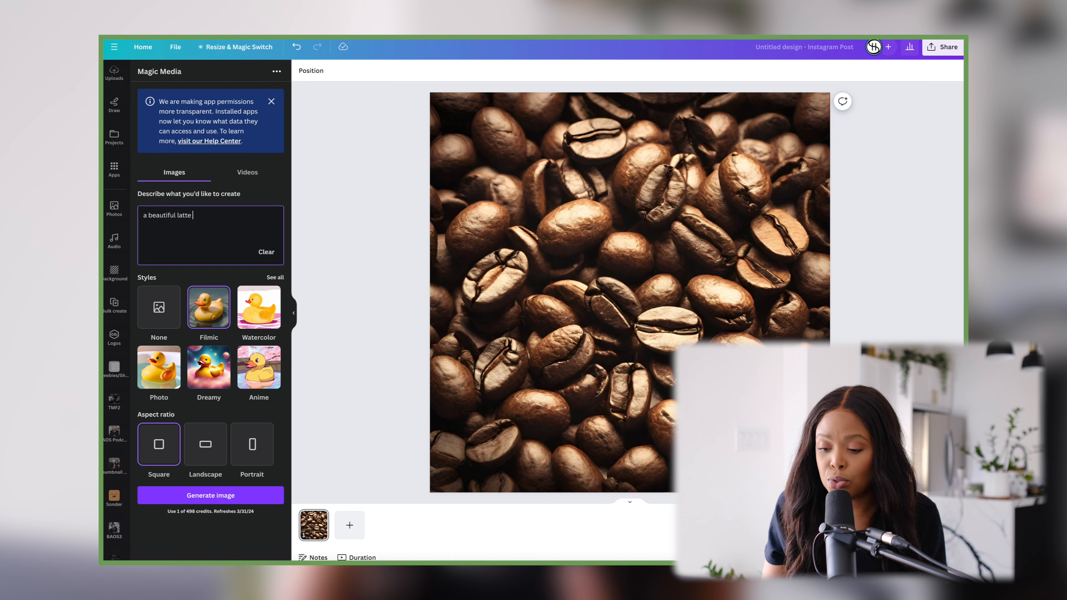
type("in a cup")
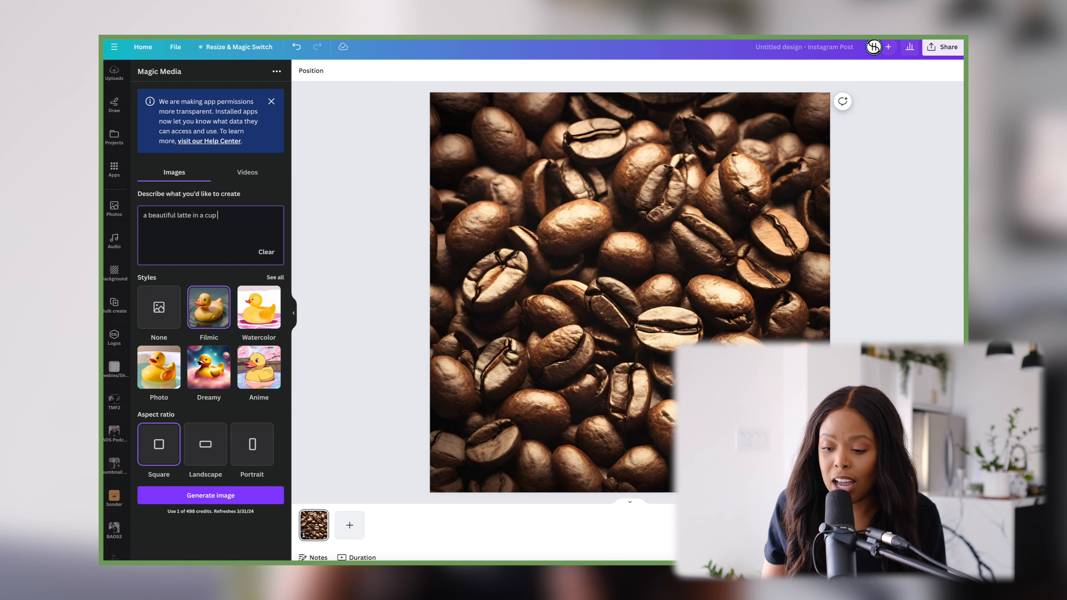
type("at a cafe")
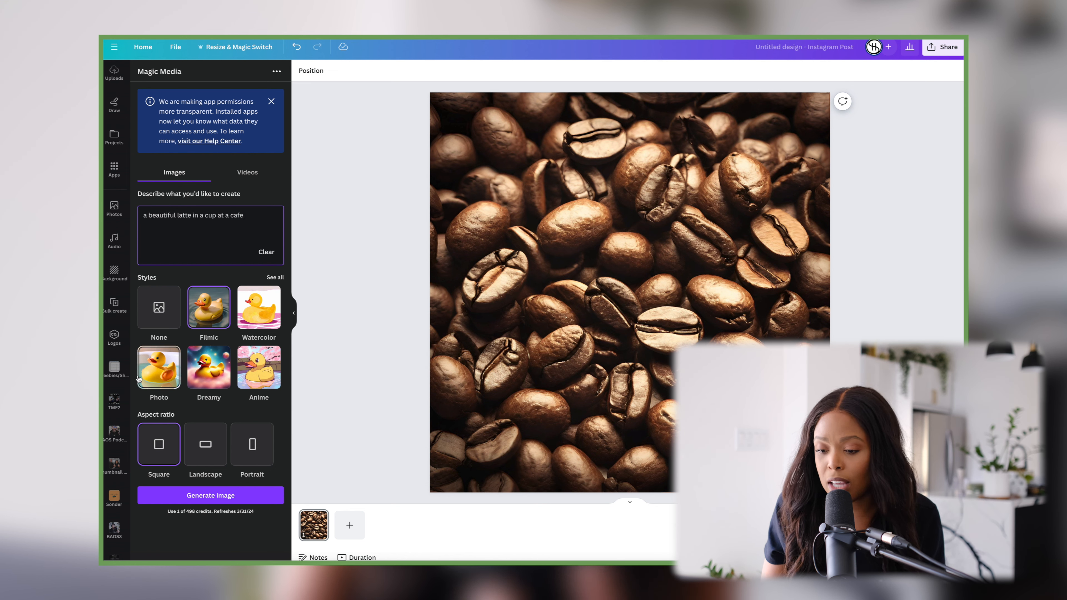
left_click(210, 495)
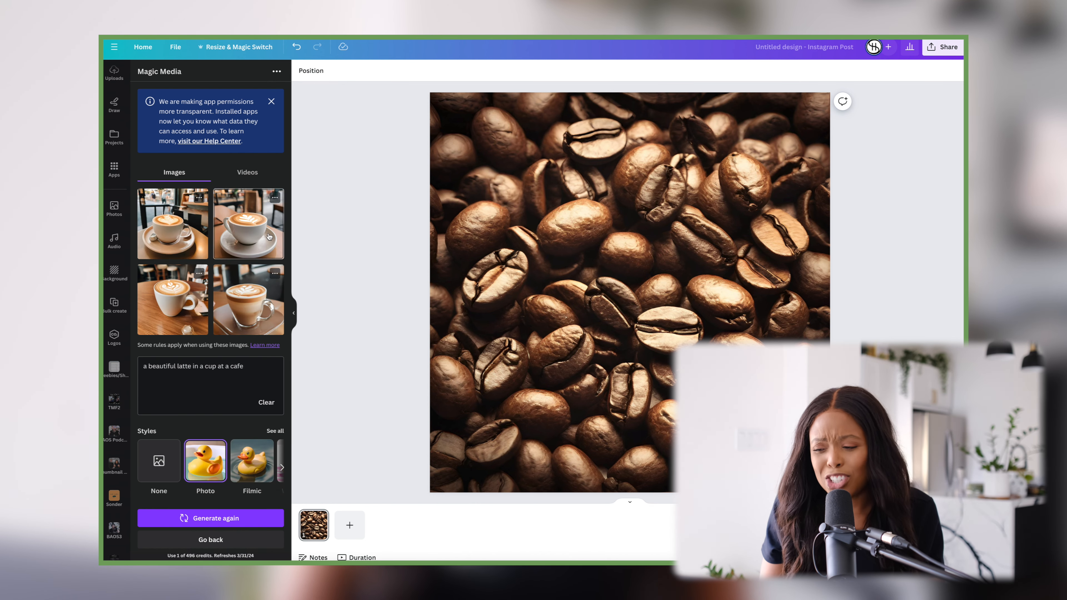
left_click(249, 223)
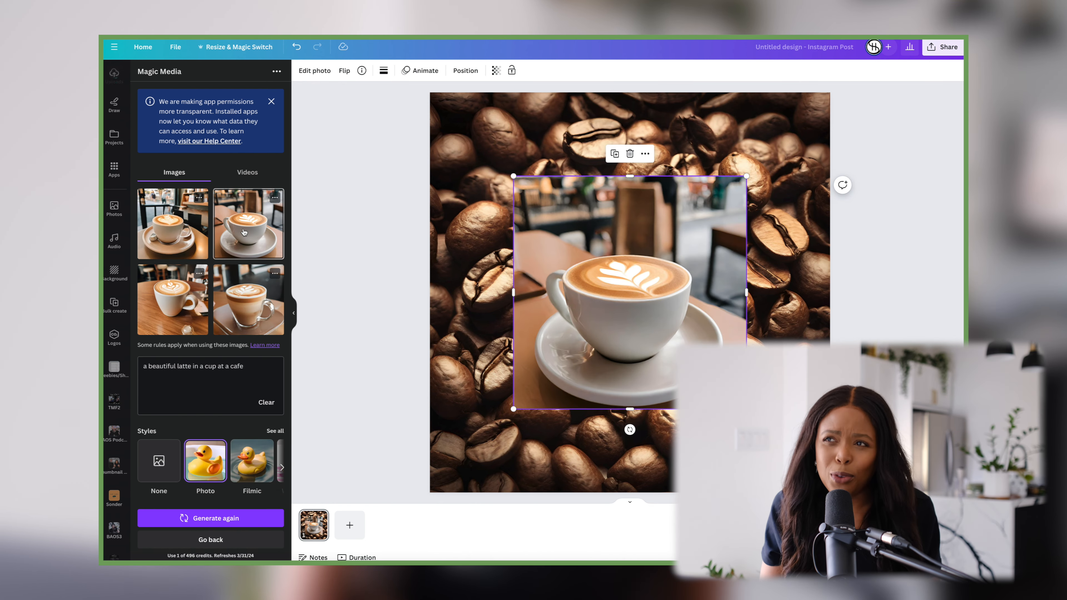